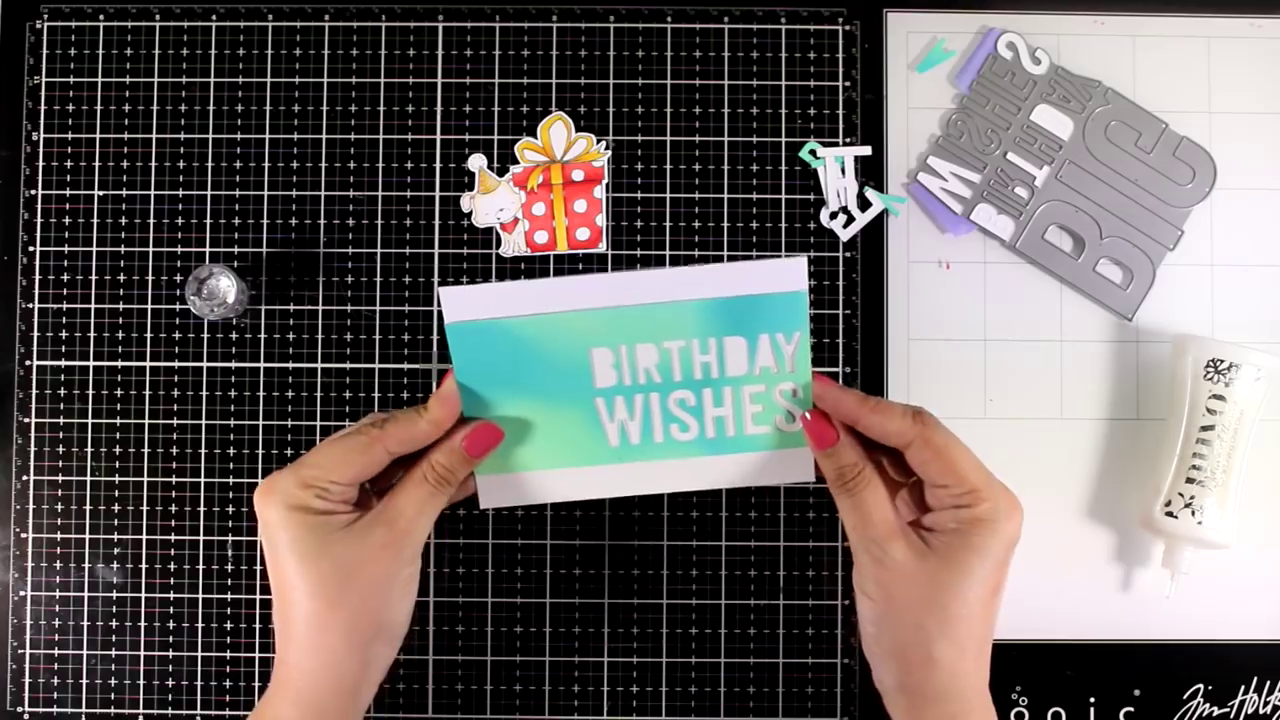
Step: Set the teal-green BIRTHDAY WISHES card flat on the grid cutting mat
left_click_drag(640, 400, 650, 470)
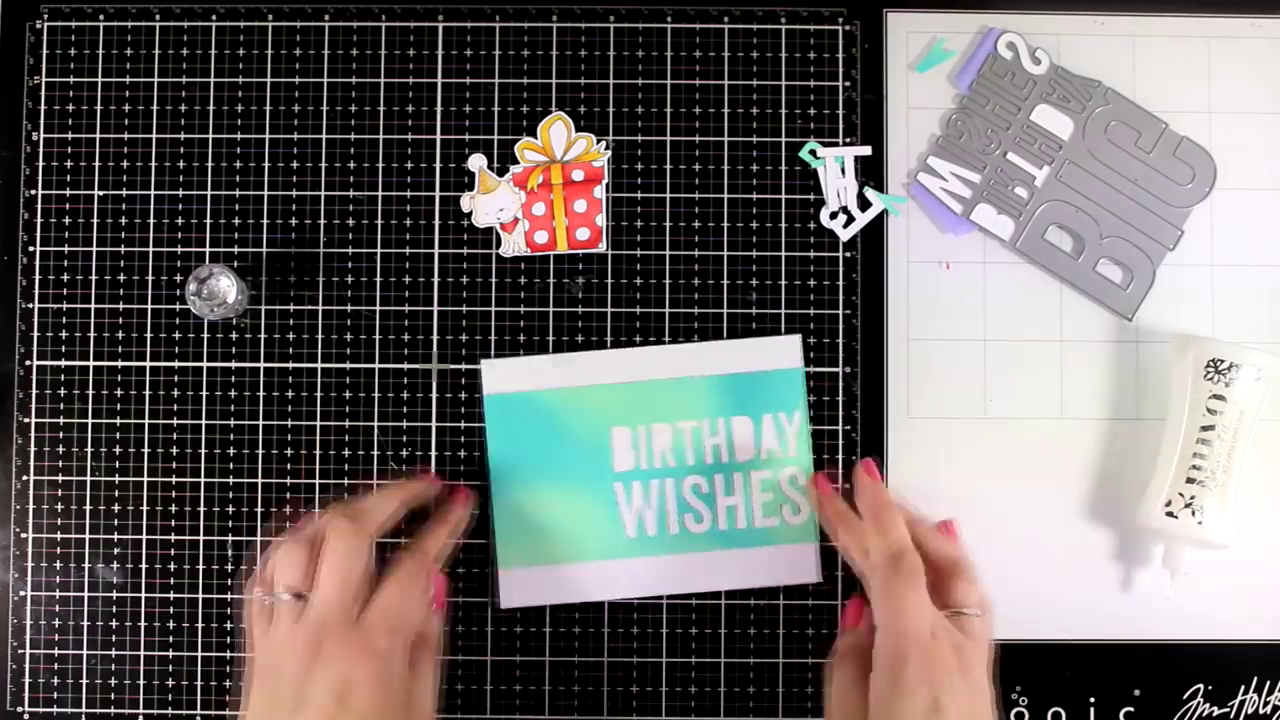